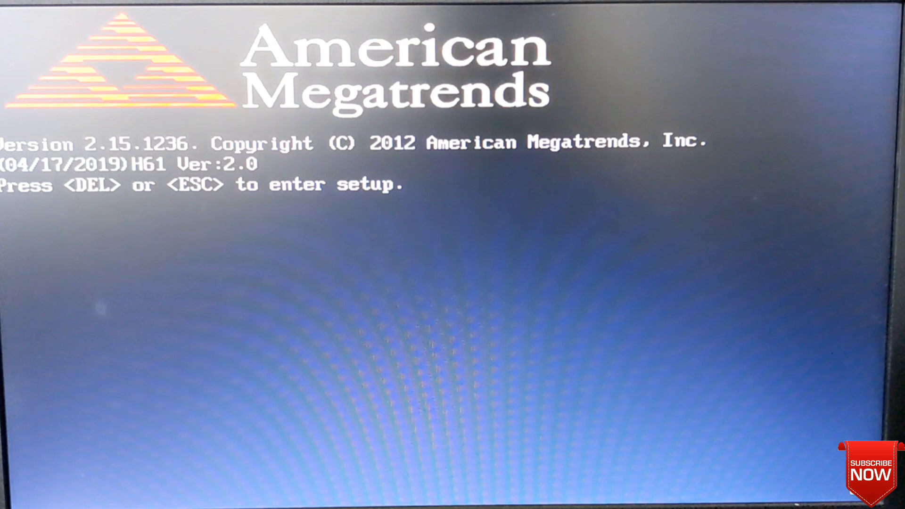
Step: Enter the firmware setup with Delete at the American Megatrends splash screen
key(Delete)
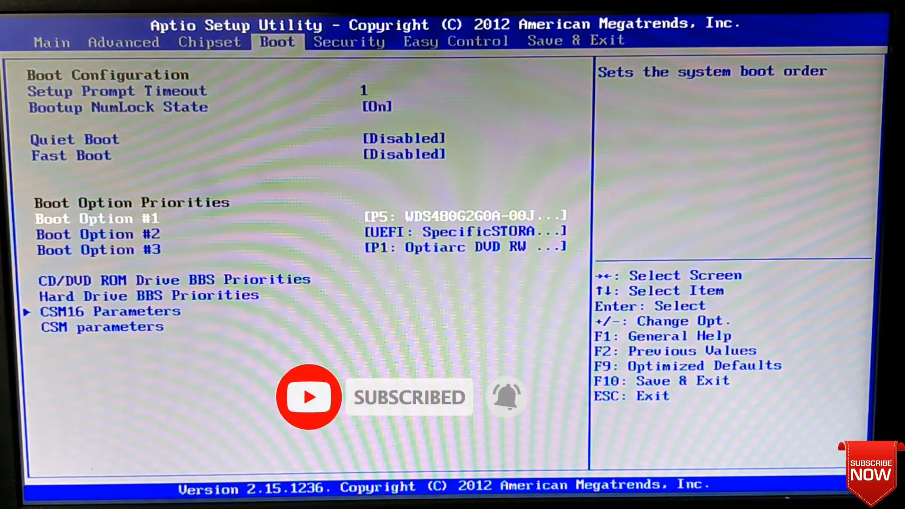
Step: Navigate the Boot tab to Hard Drive BBS Priorities listing the internal drive and USB device
key(Enter)
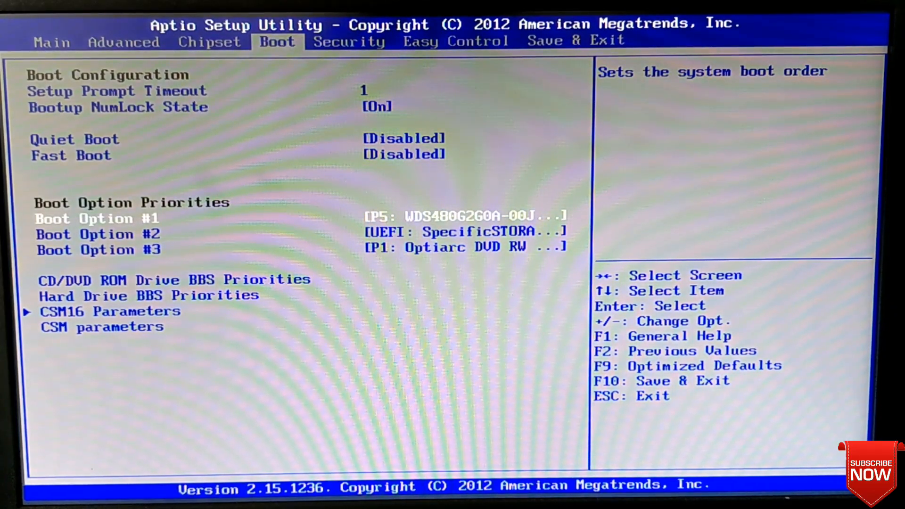
key(down)
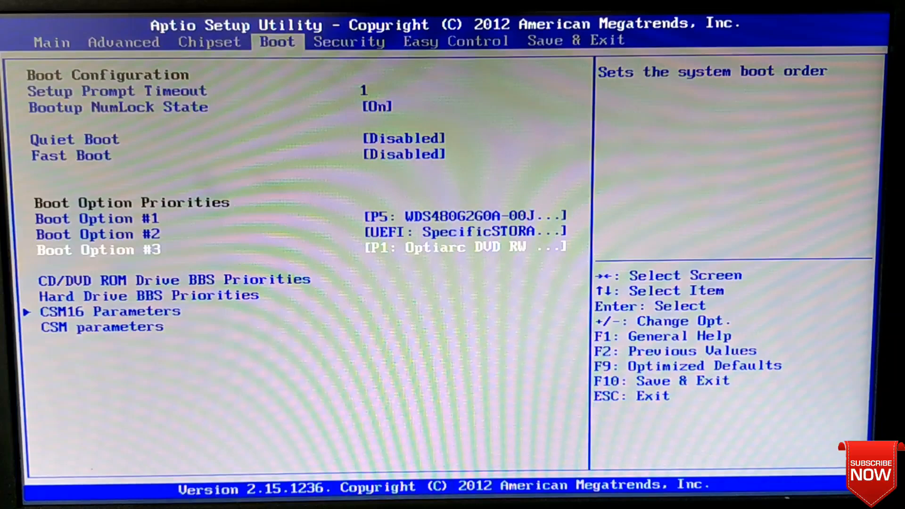
key(Up)
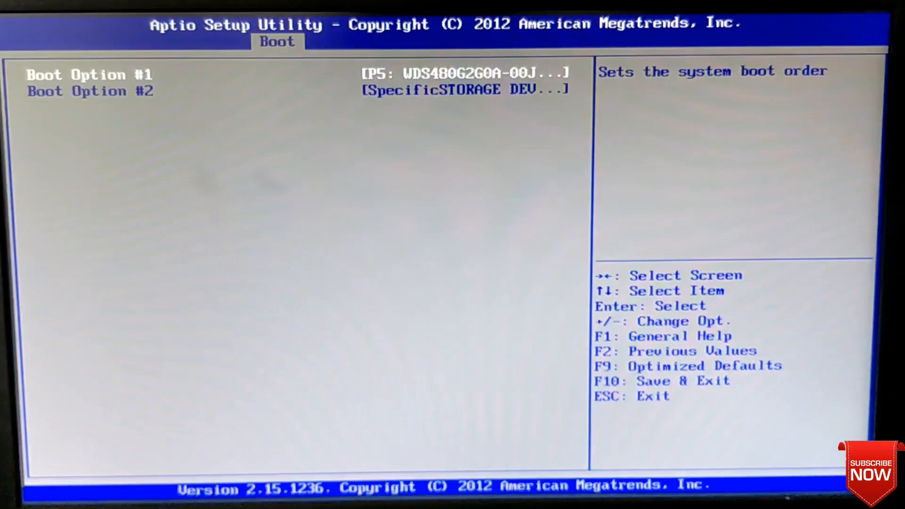
Step: Set Boot Option #1 to SpecificSTORAGE DEVICE 0009, the USB pen drive
key(enter)
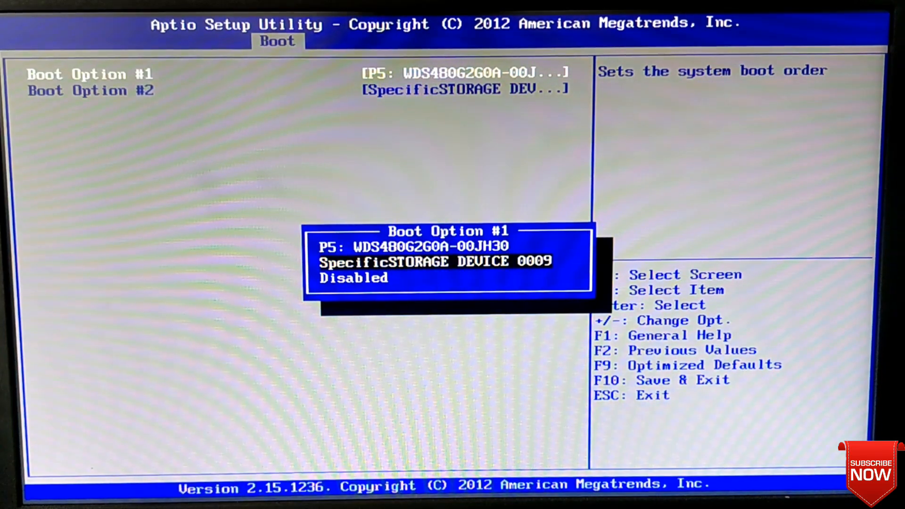
key(Enter)
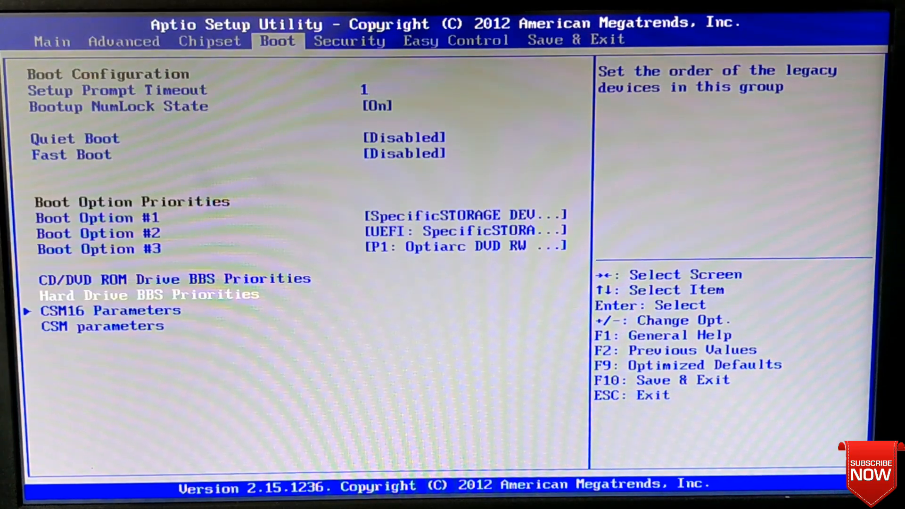
Step: Verify the USB drive leads Hard Drive BBS Priorities, then save and exit with F10
key(up)
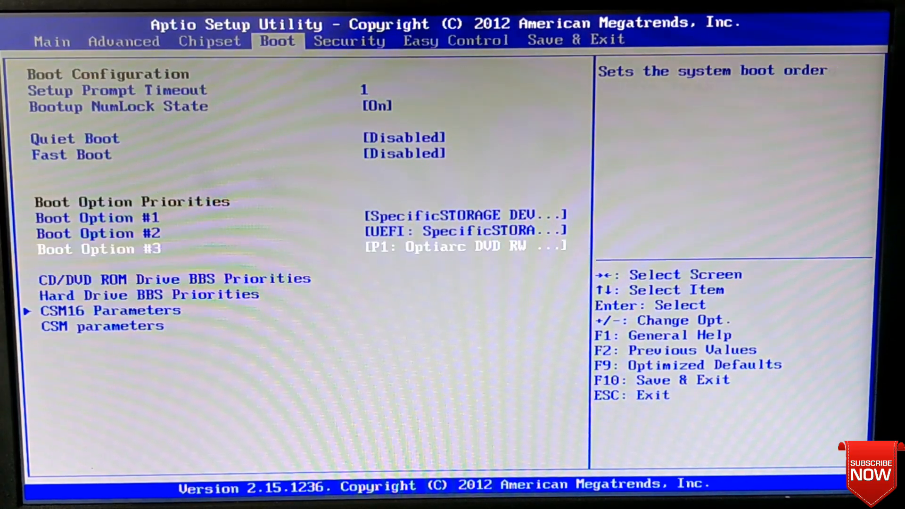
key(up)
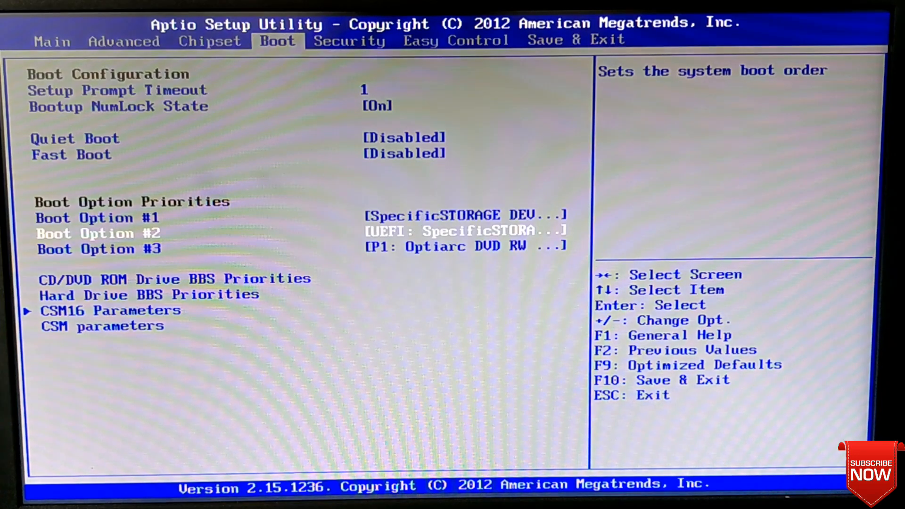
key(Down)
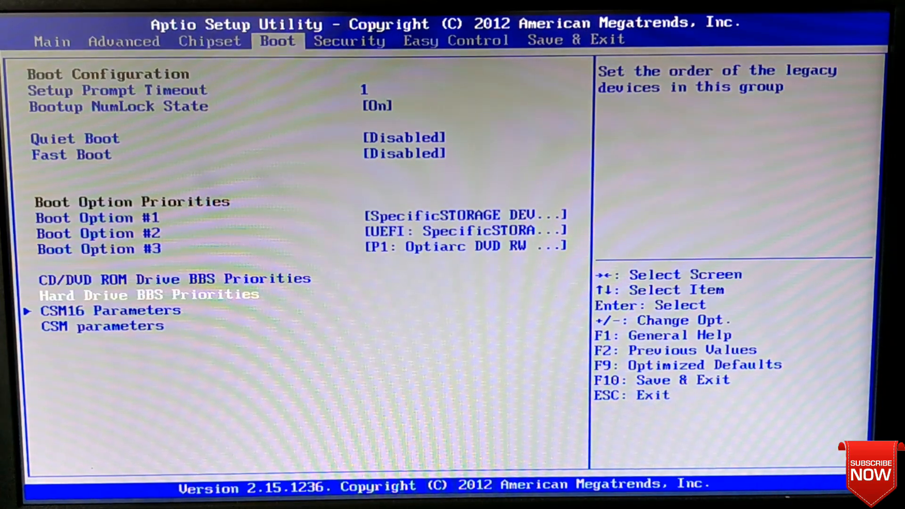
key(Return)
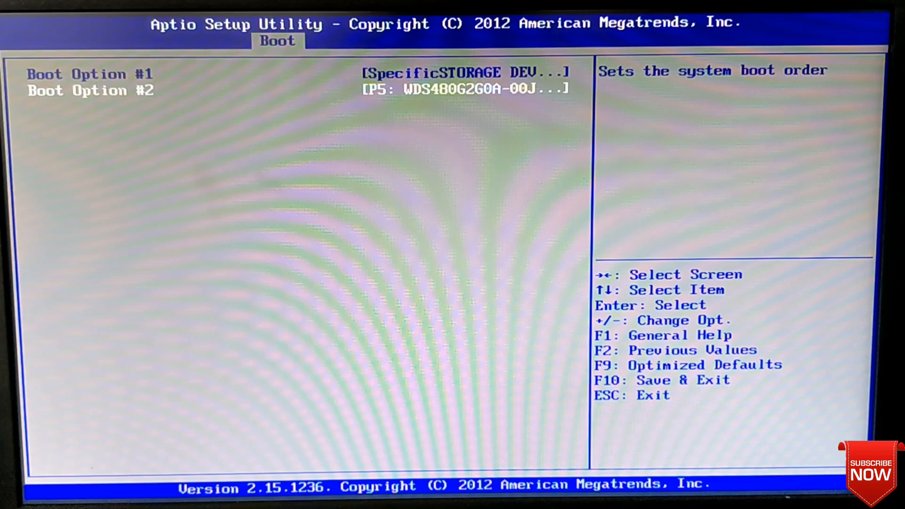
key(f10)
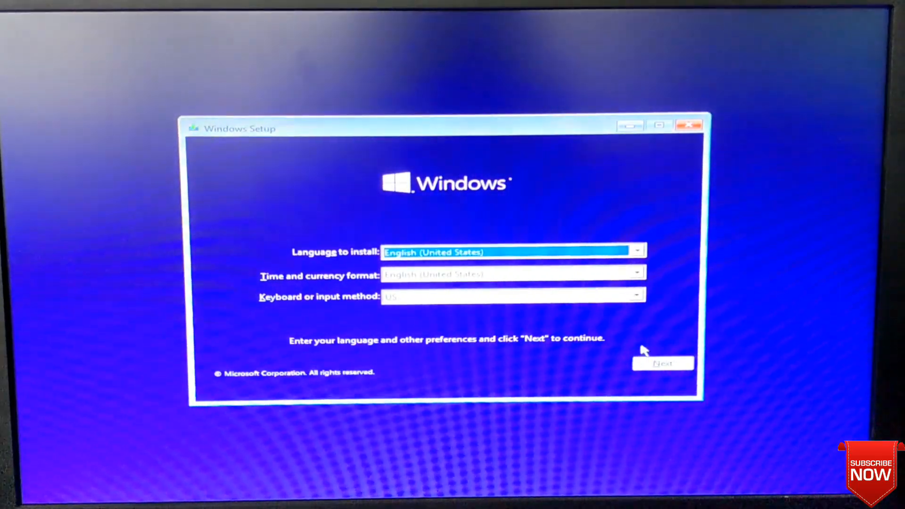
Step: Continue with English (United States) and start Install now
click(664, 364)
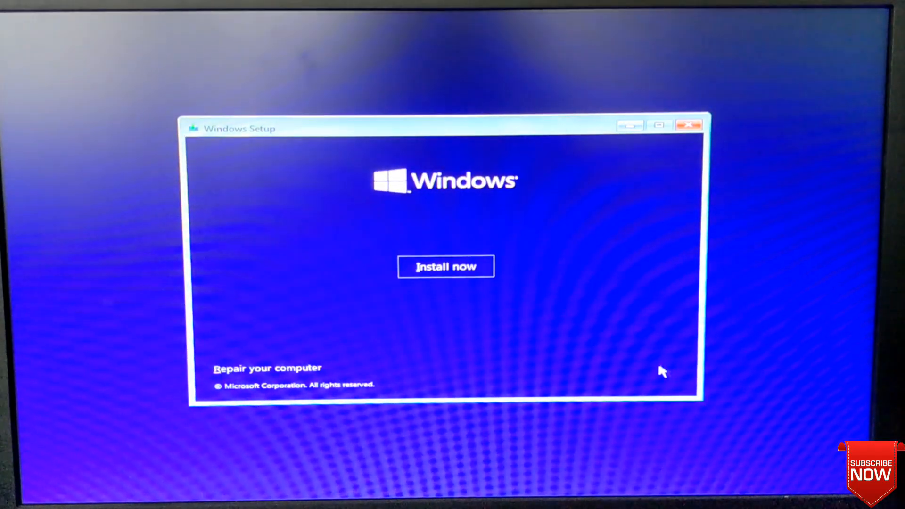
click(446, 266)
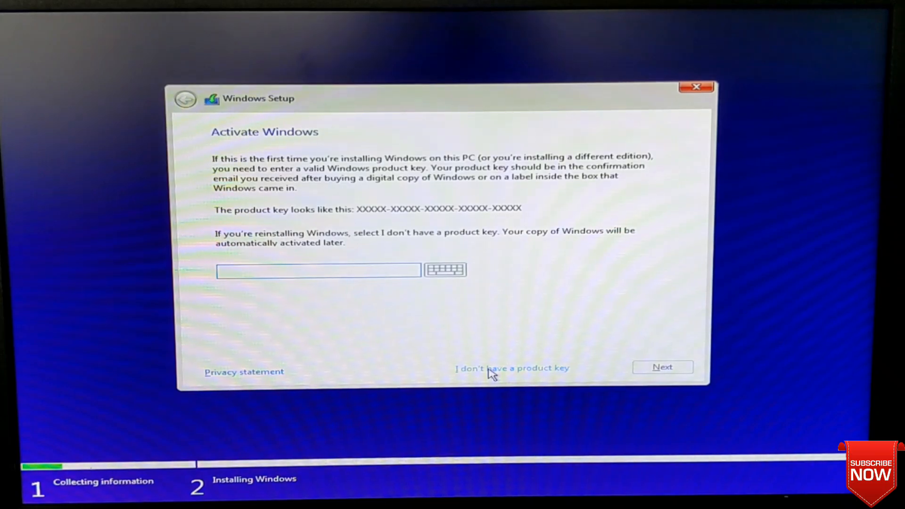
Step: Skip the product key, choose Windows 10 Pro and accept the license terms
click(512, 369)
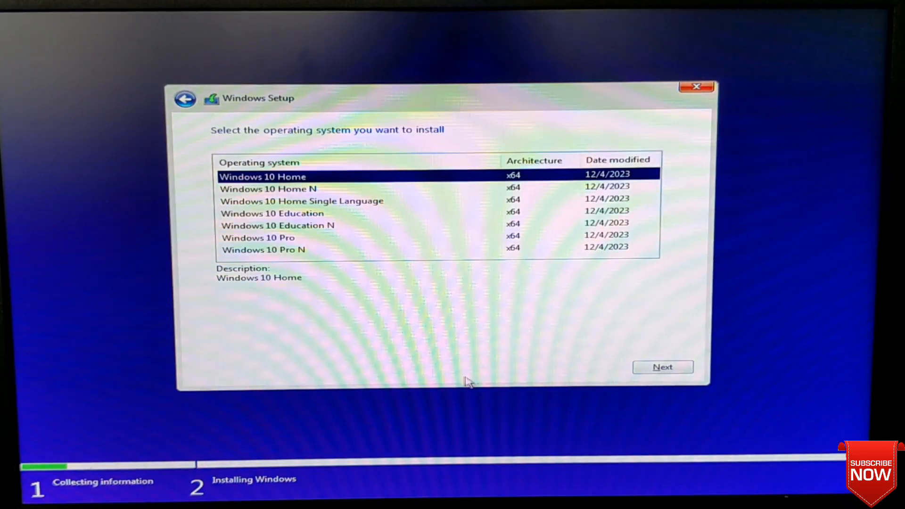
click(257, 237)
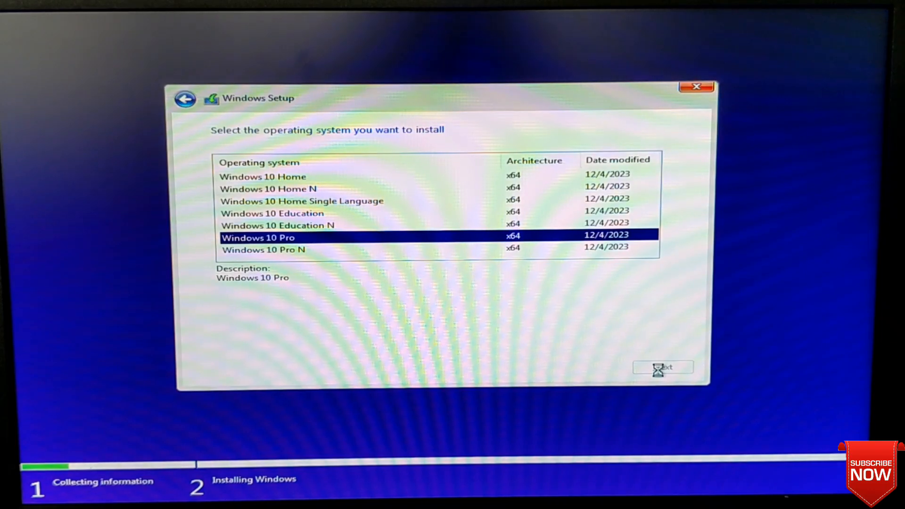
click(663, 367)
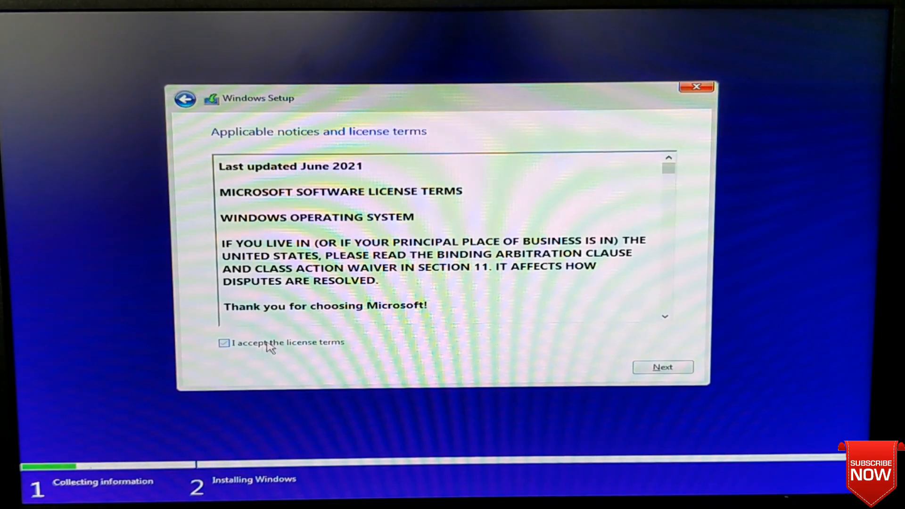
click(663, 367)
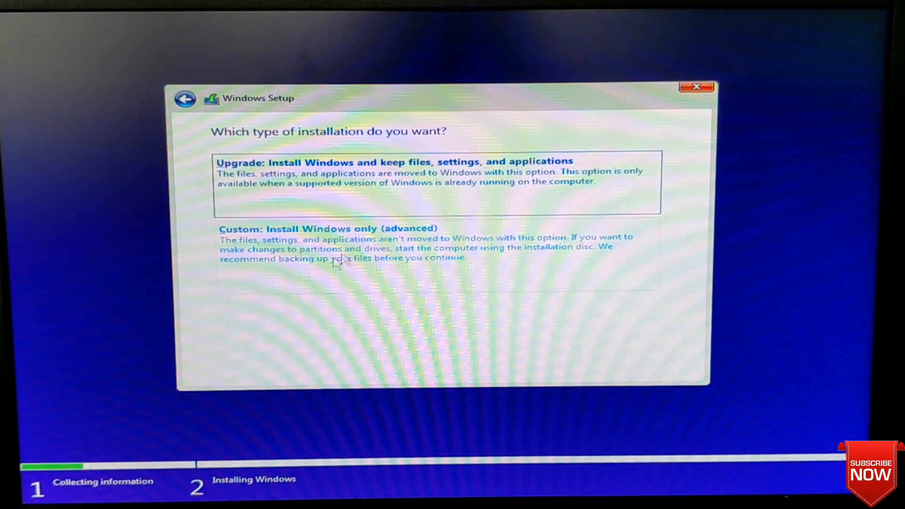
Step: Choose Custom: Install Windows only onto Drive 0 Partition 2
click(326, 228)
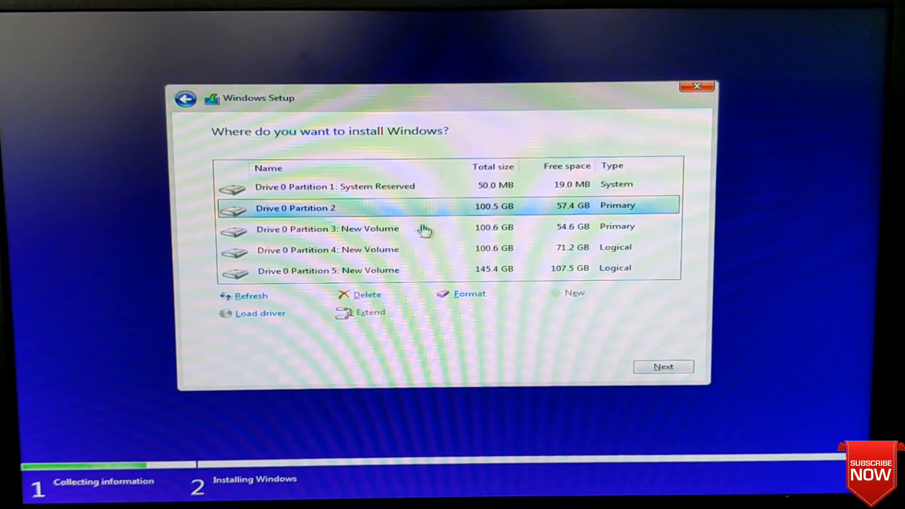
mouse_move(416, 191)
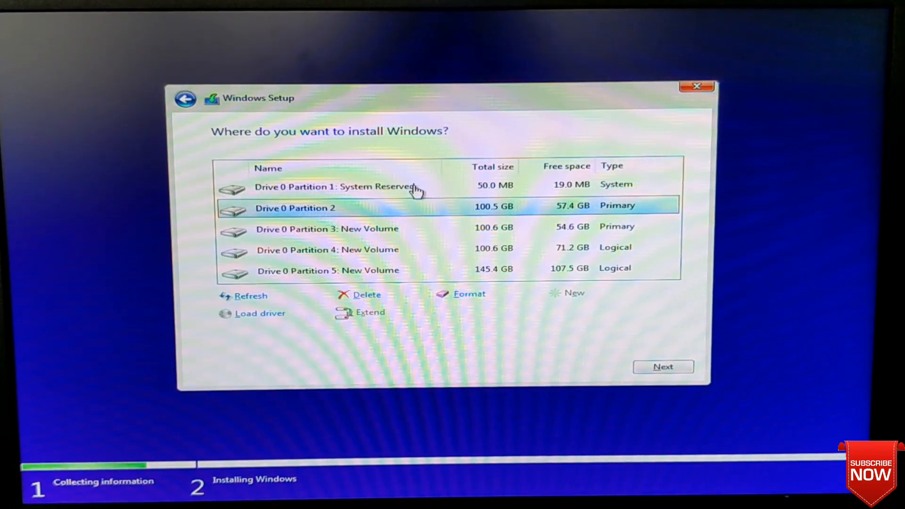
click(663, 367)
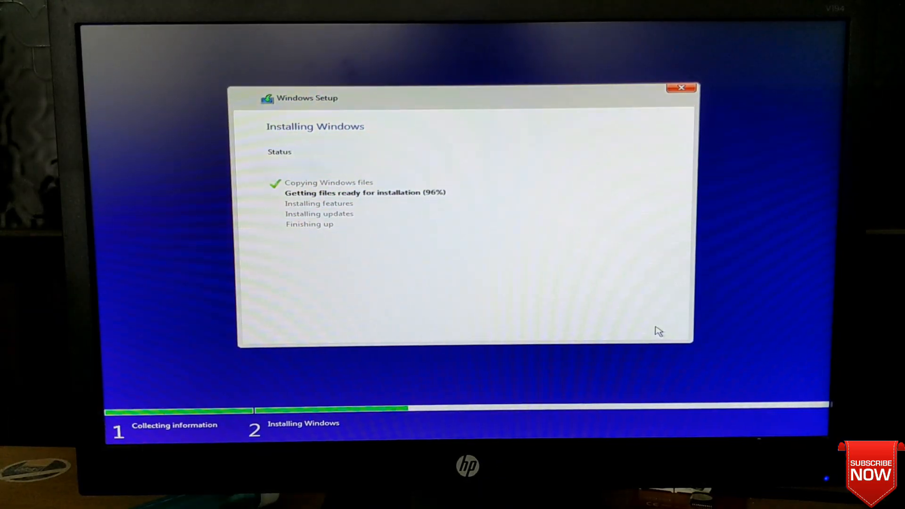